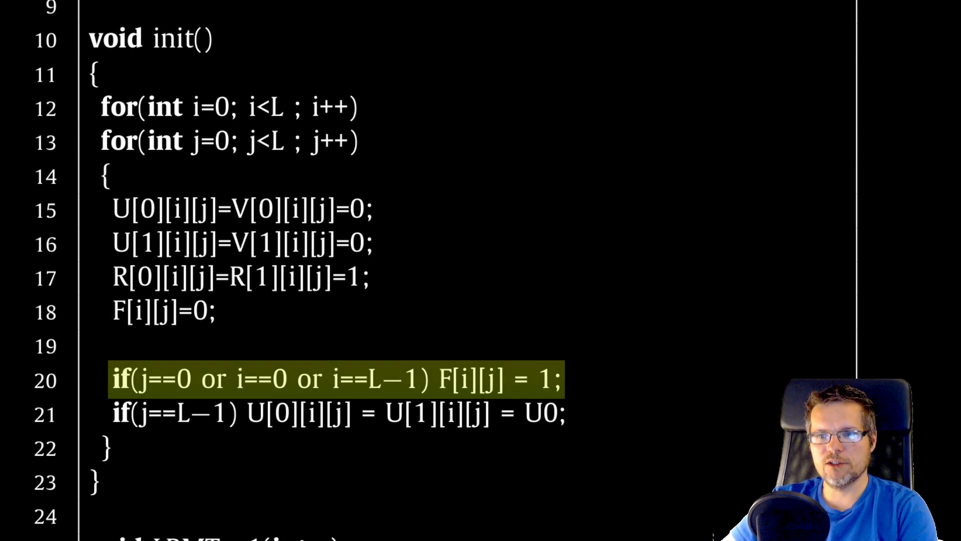
Step: Mark init()'s boundary flag and lid velocity lines 20–21, then scroll to void LBMTau1(int c)
left_click(337, 415)
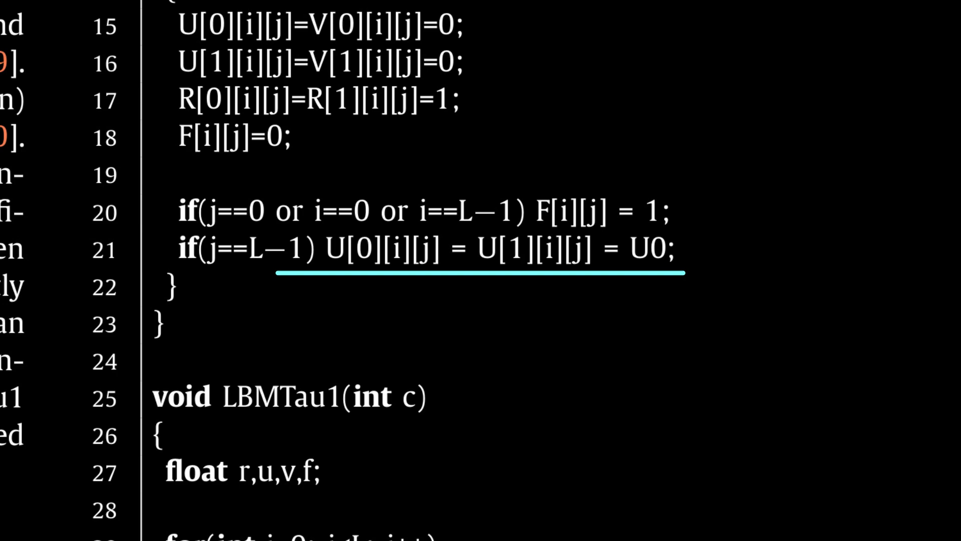
scroll("down", 3)
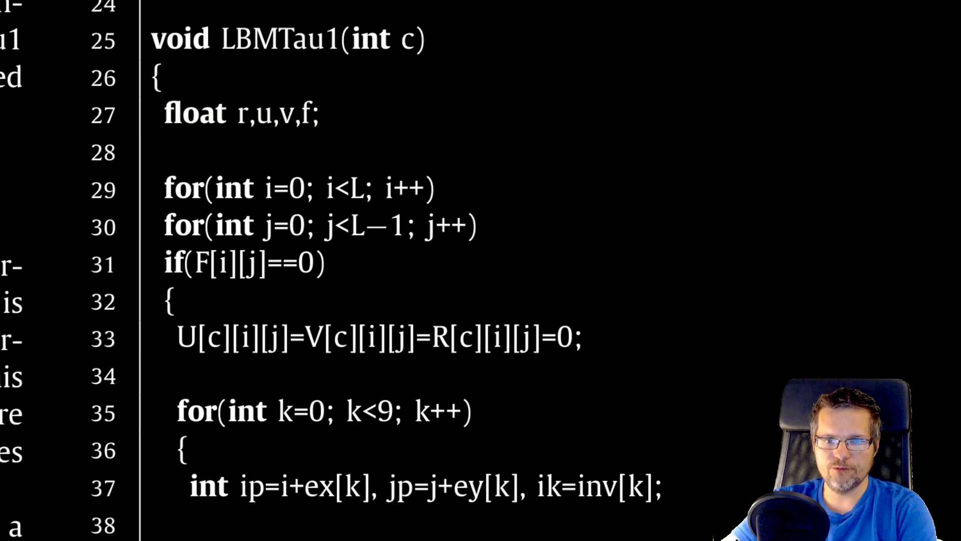
left_click_drag(163, 189, 484, 232)
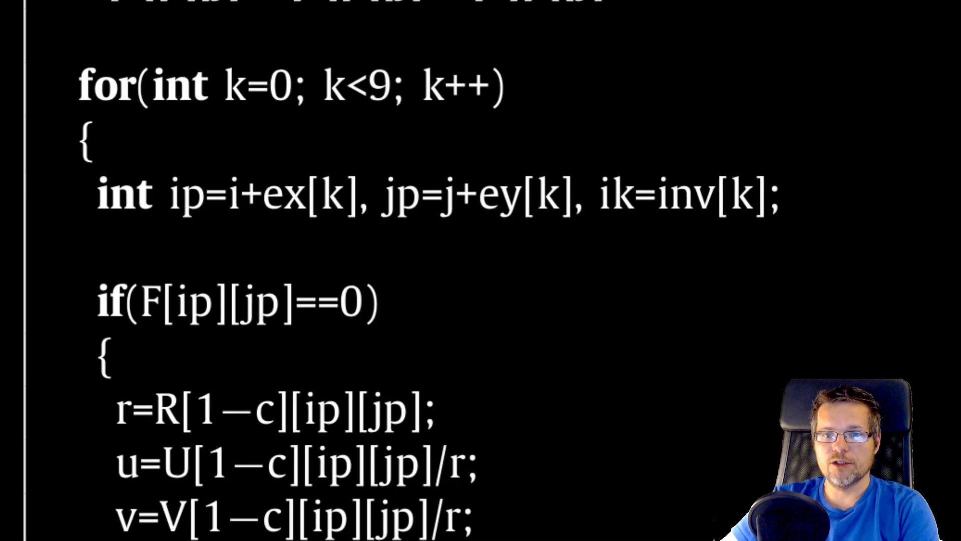
Step: Scroll the slide to lines 37–49 showing the f=w[ik]*r*(...) formula and f_eq diagram
scroll("down", 3)
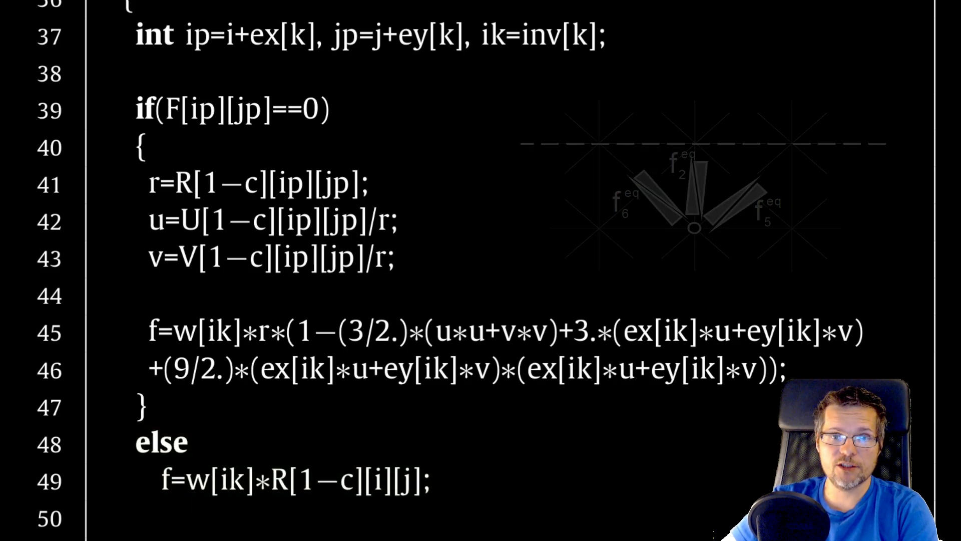
scroll("down", 3)
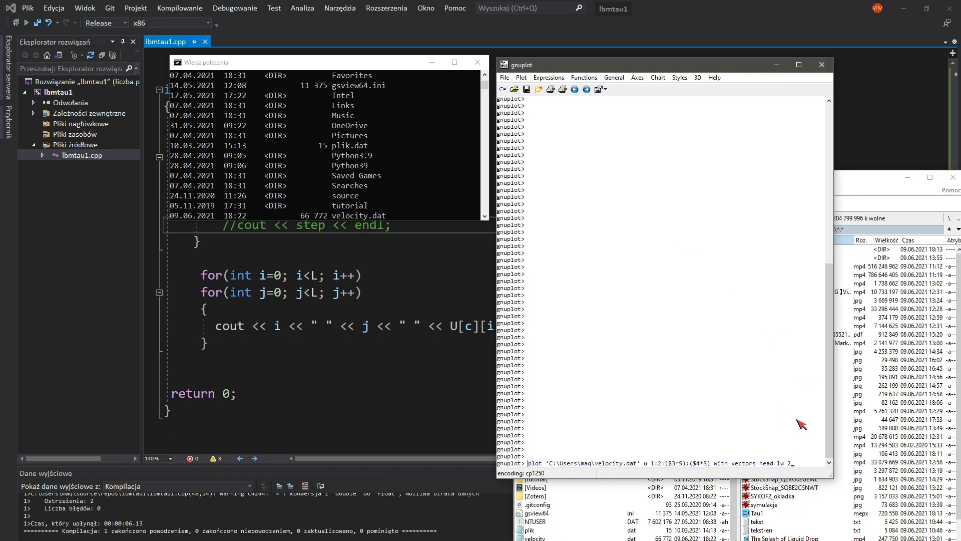
Step: Plot the velocity.dat vector field and zoom into the upper-right corner near the lid
key("Return")
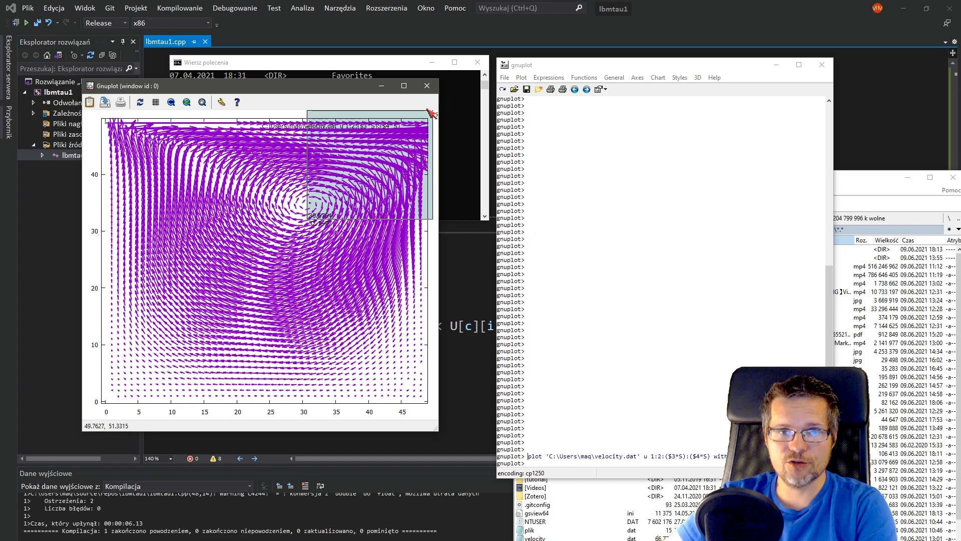
left_click_drag(306, 110, 432, 221)
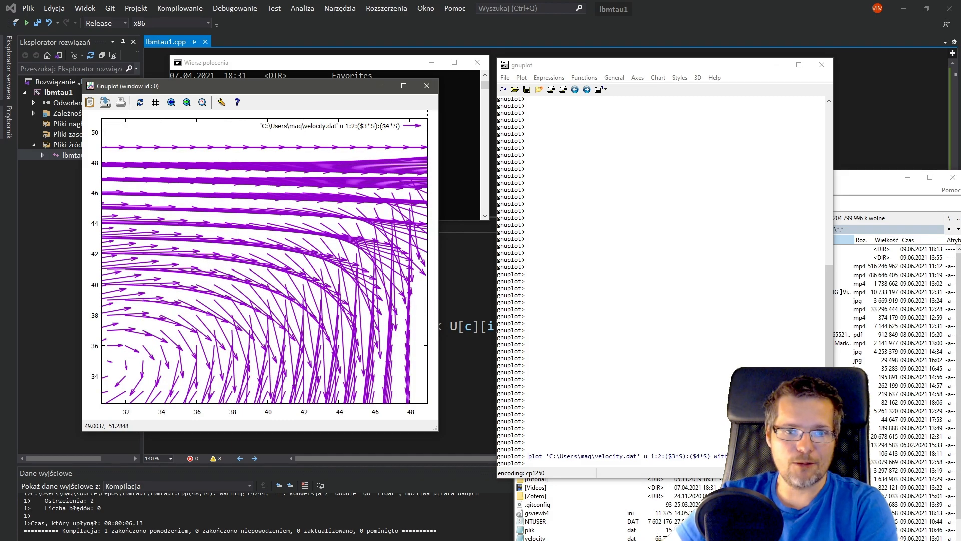